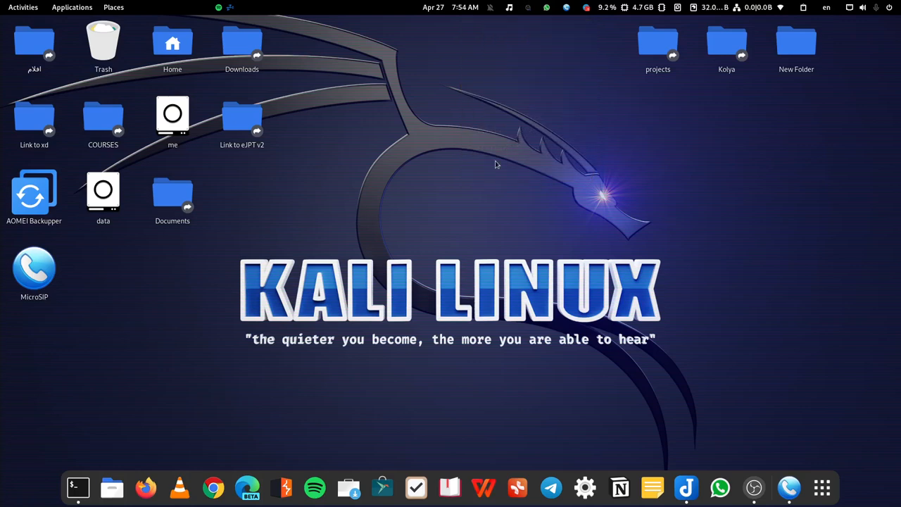
mouse_move(580, 186)
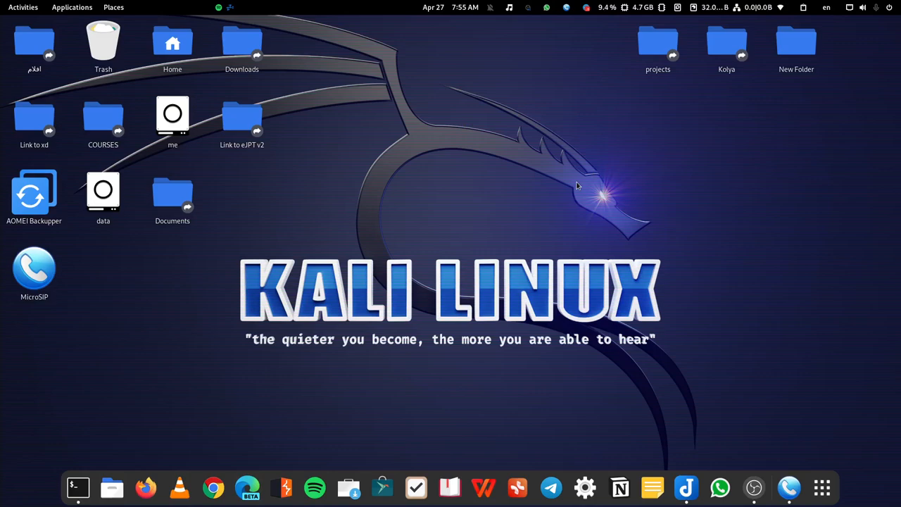
mouse_move(578, 190)
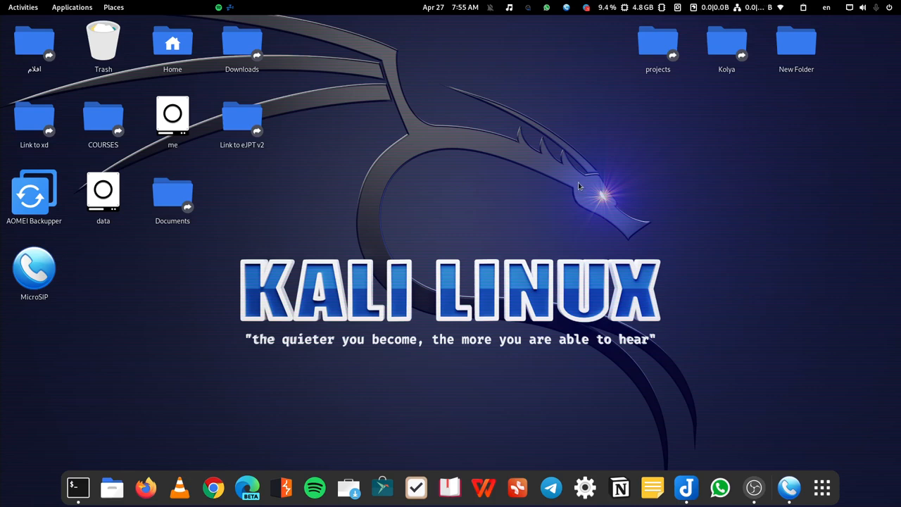
mouse_move(563, 196)
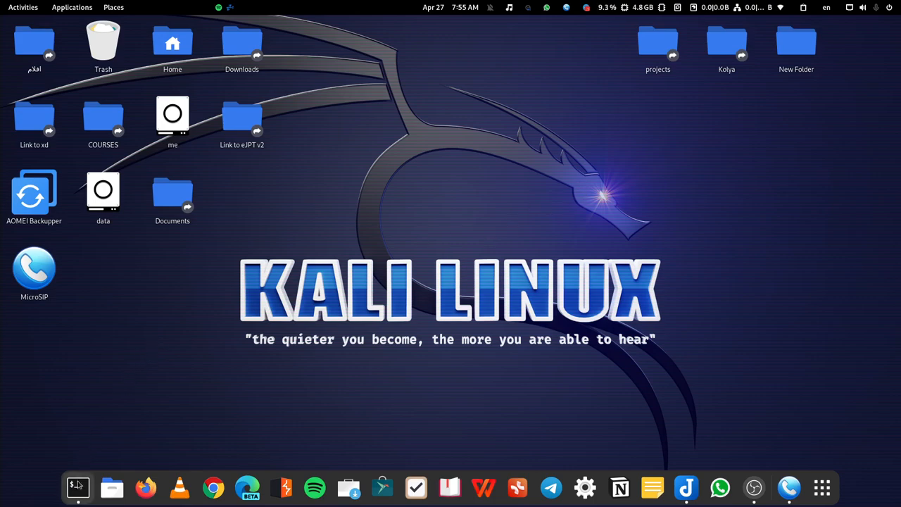
Step: Run 'sip show peers' in the Asterisk CLI to list extensions 7001 and 7002
click(78, 487)
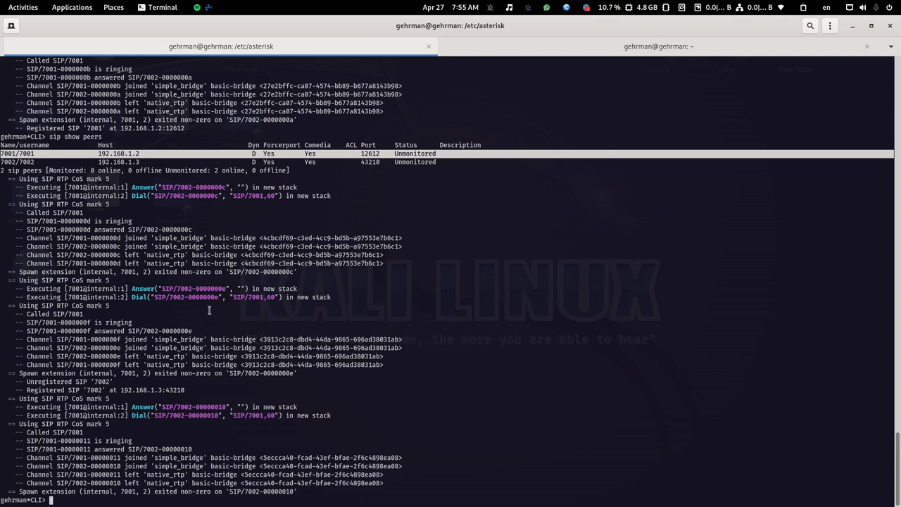
mouse_move(262, 301)
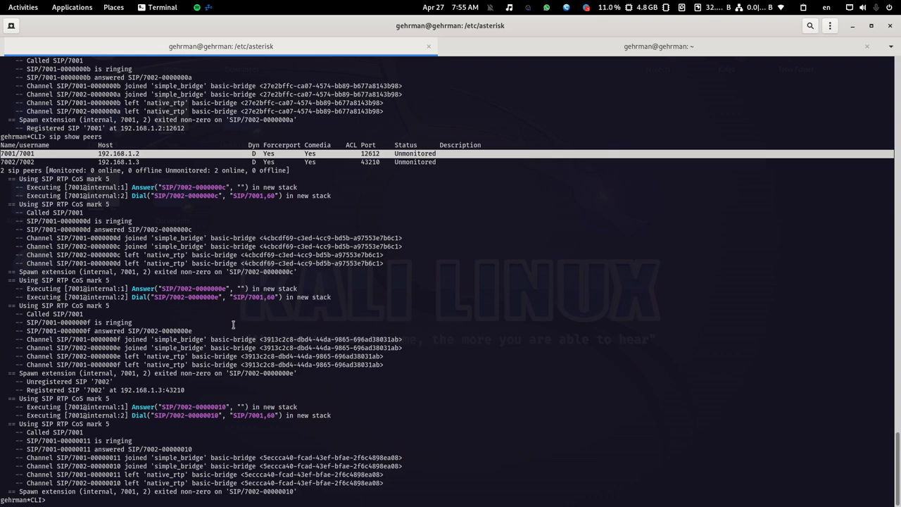
mouse_move(231, 333)
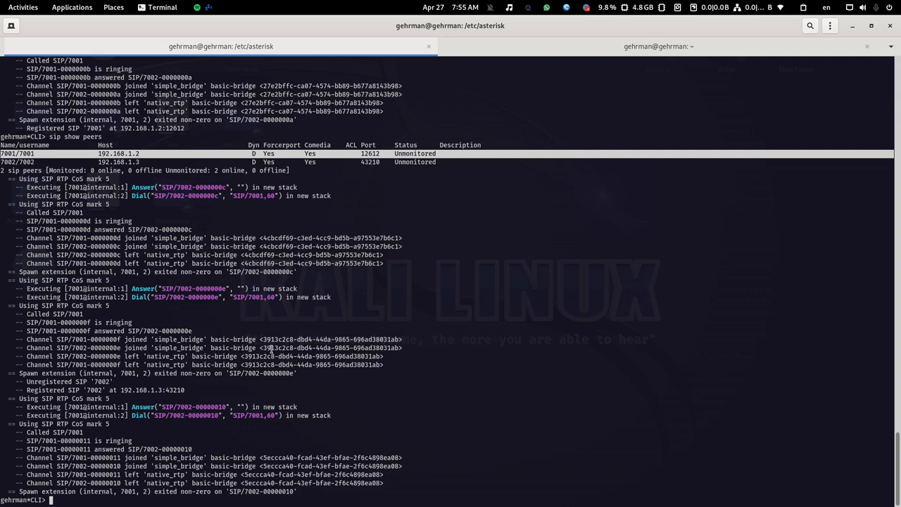
text(show)
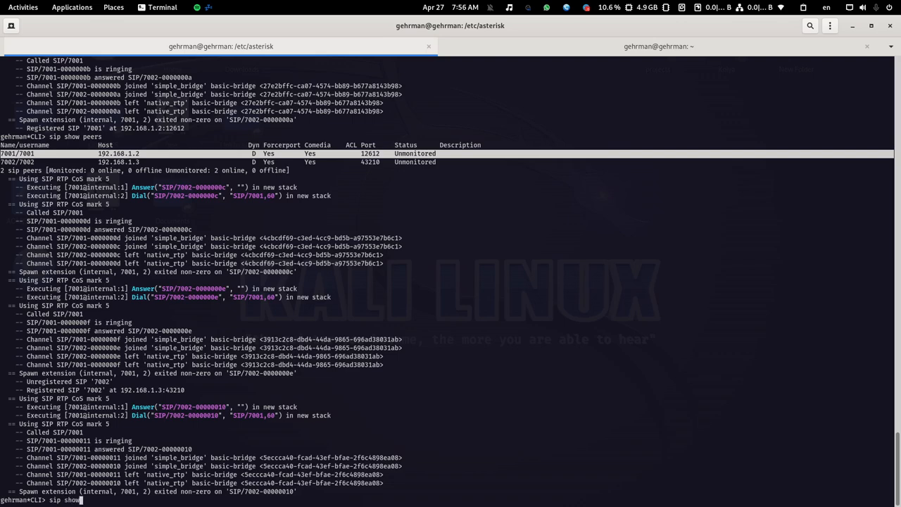
key(Return)
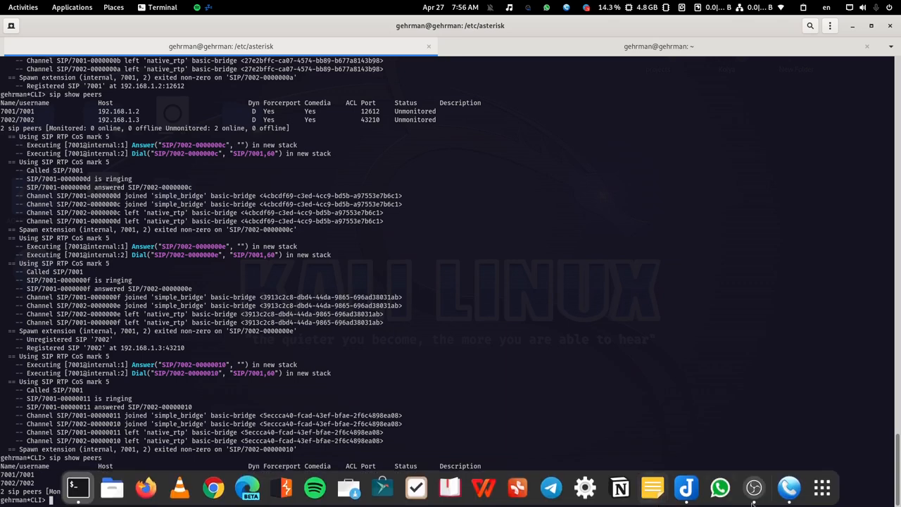
Step: Launch MicroSIP and Wireshark side by side and start a live capture on eth0
click(788, 487)
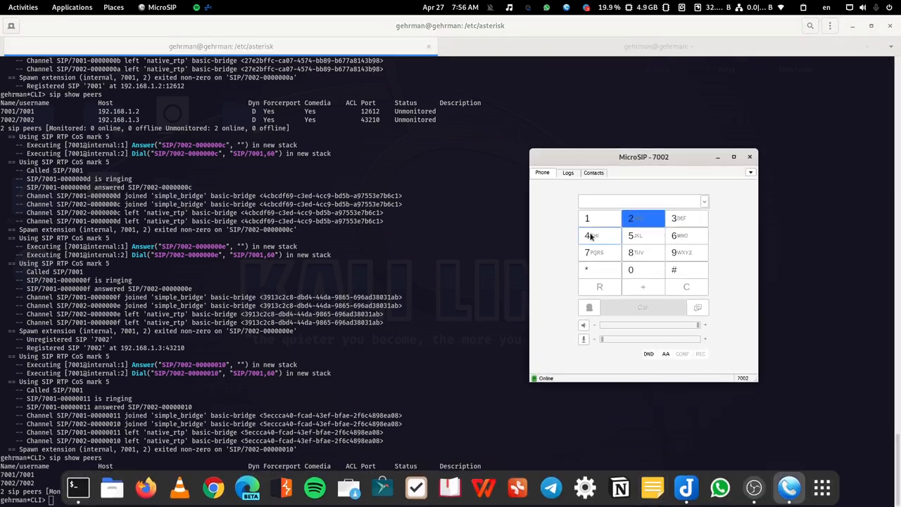
mouse_move(842, 482)
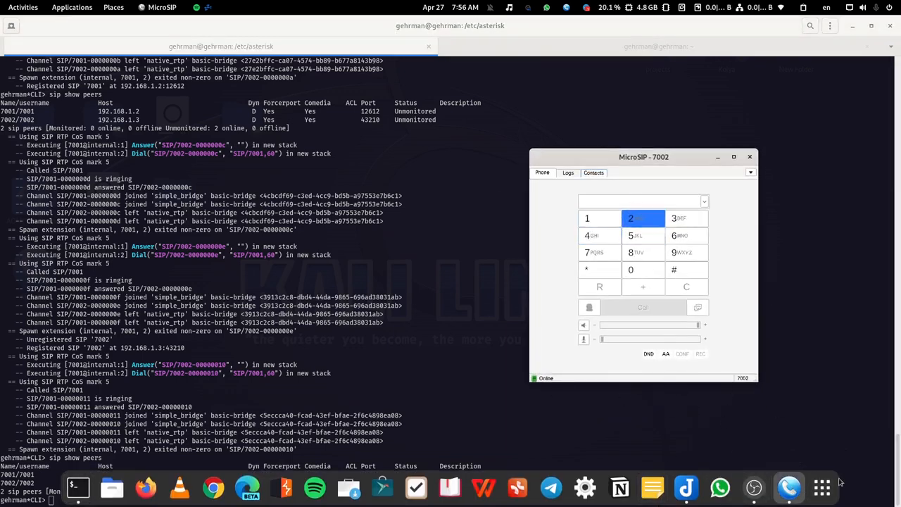
click(822, 487)
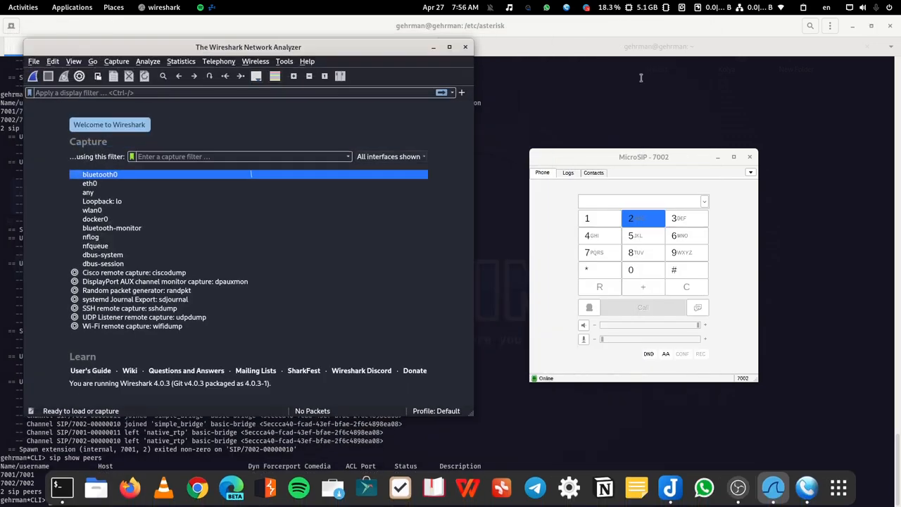
drag(248, 46, 318, 57)
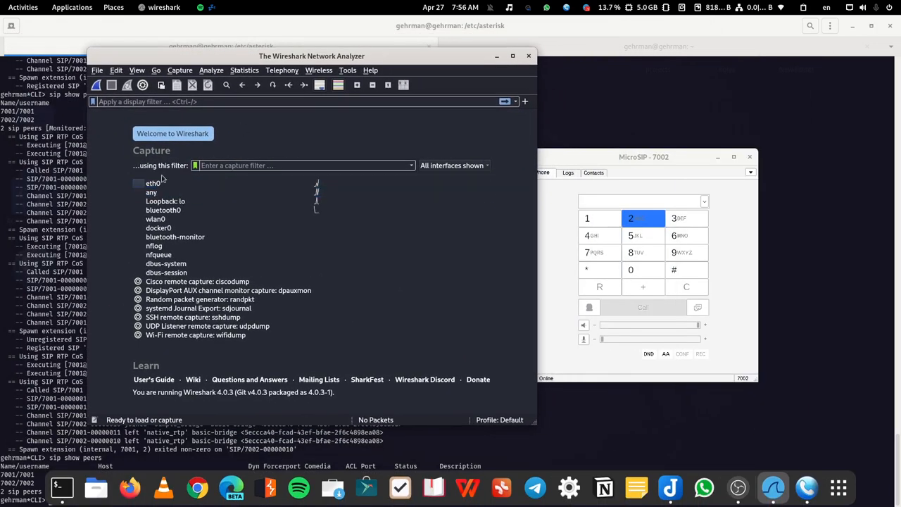
click(152, 191)
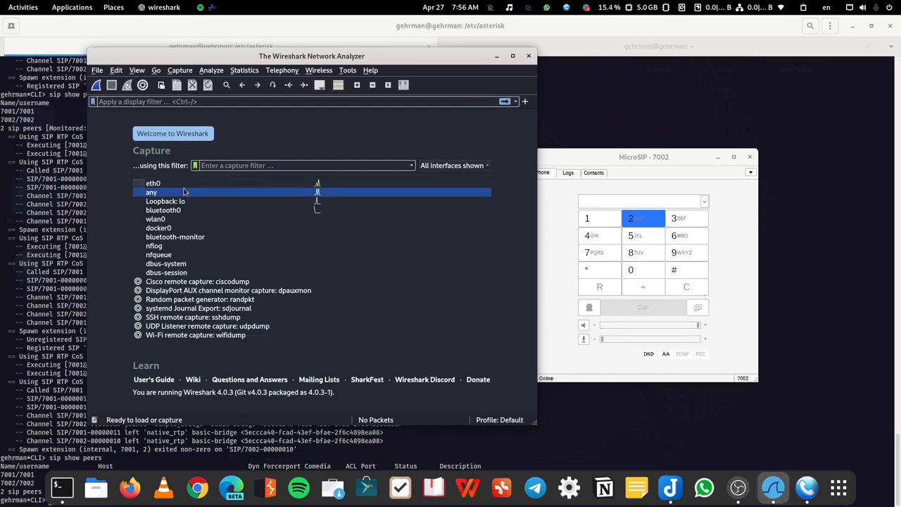
mouse_move(152, 183)
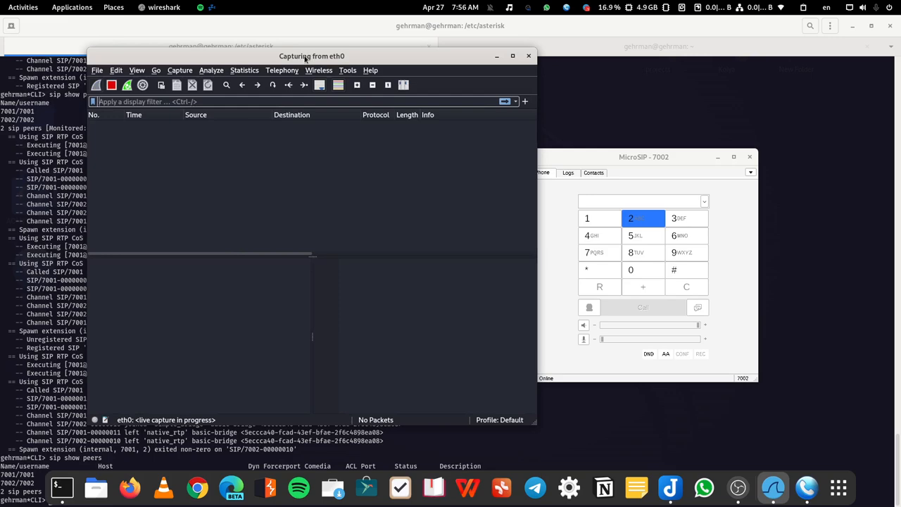
Step: Dial extension 7001 from MicroSIP 7002 so Wireshark captures the G.711 RTP stream
right_click(312, 57)
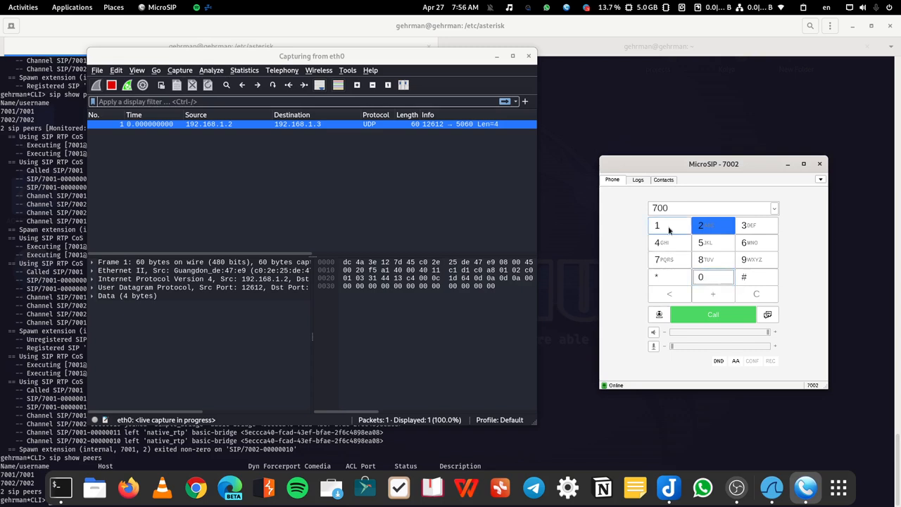
click(656, 225)
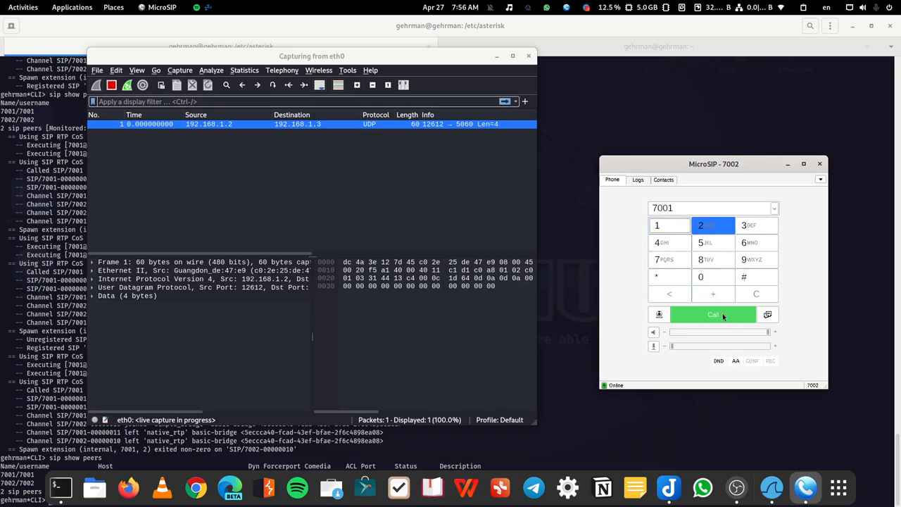
click(712, 313)
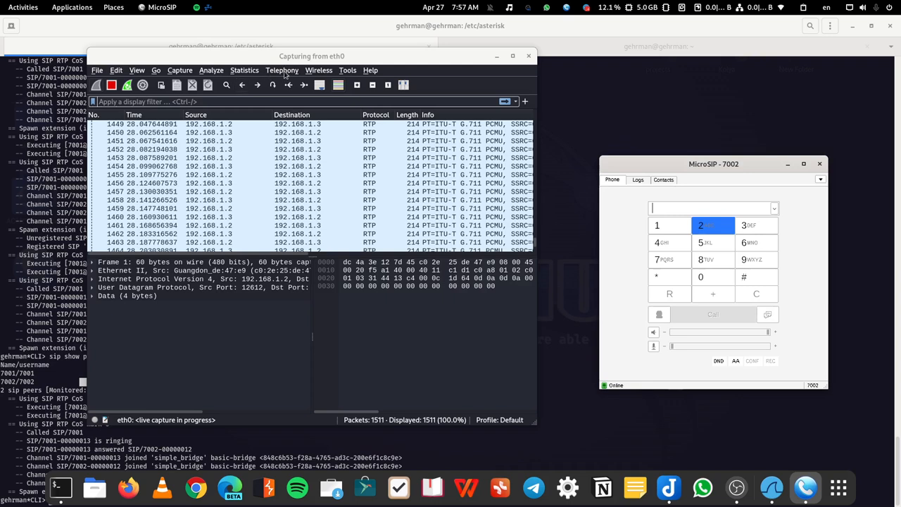
click(281, 71)
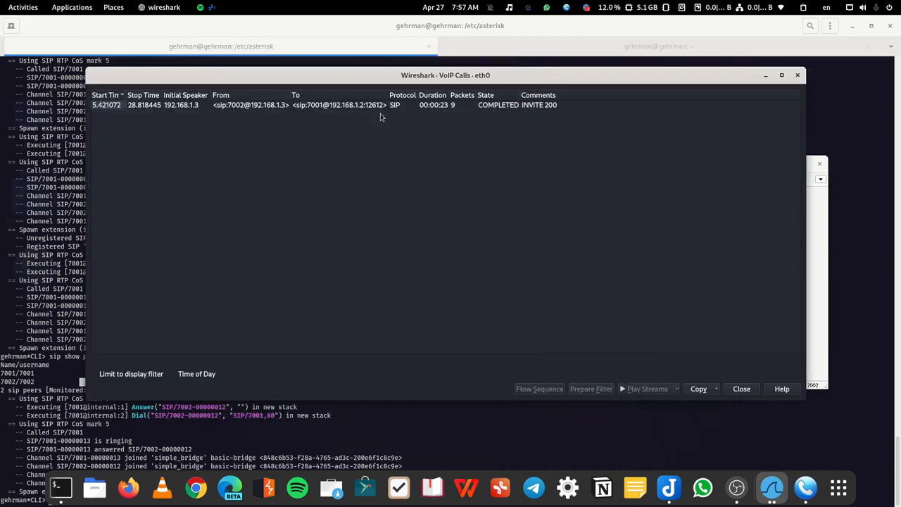
click(281, 104)
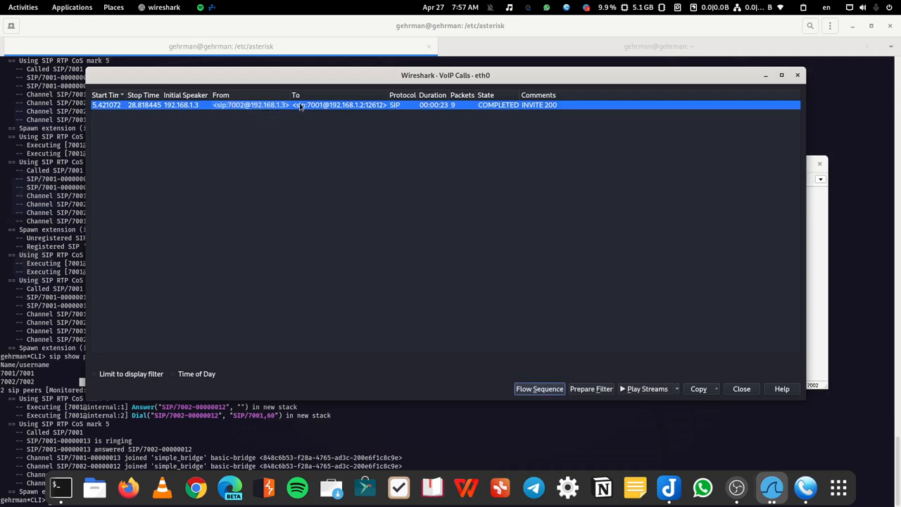
mouse_move(343, 105)
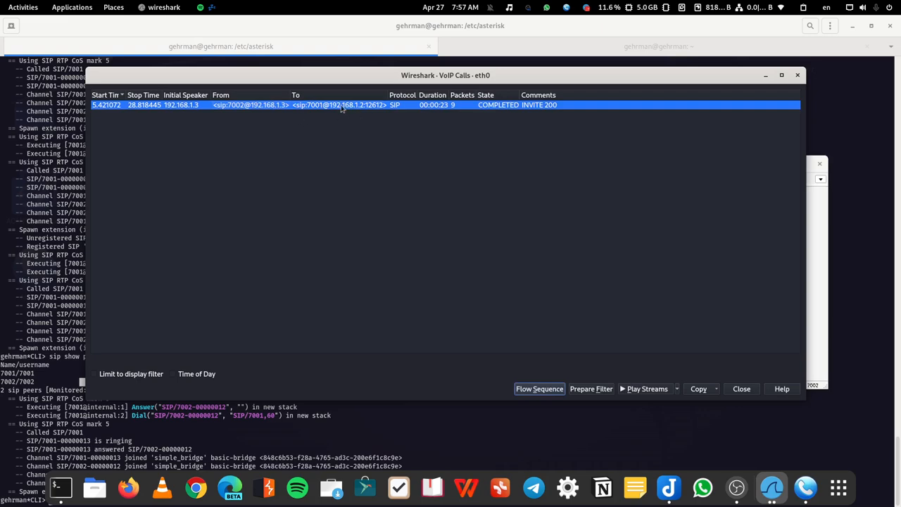
mouse_move(397, 106)
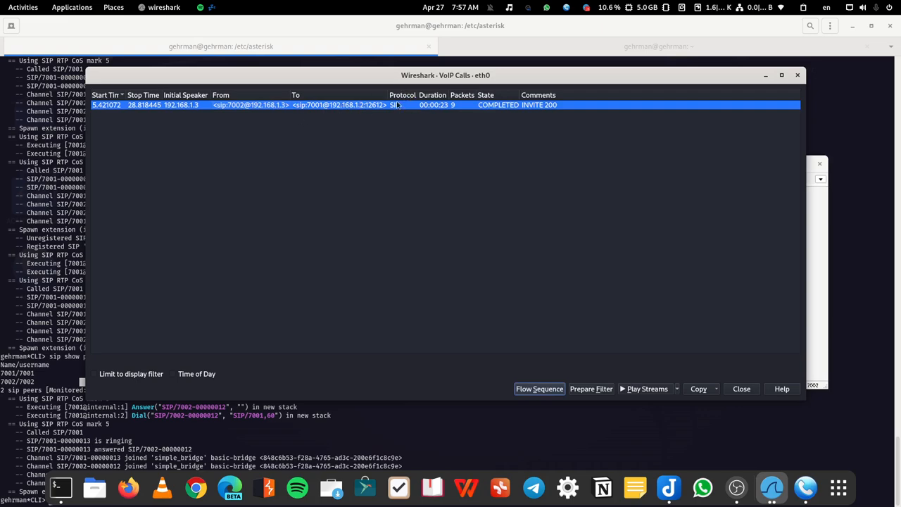
mouse_move(443, 107)
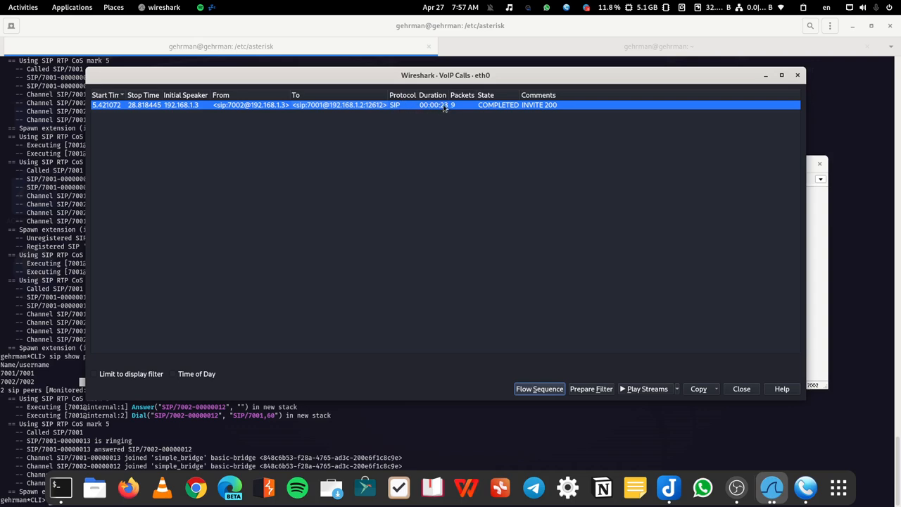
mouse_move(448, 119)
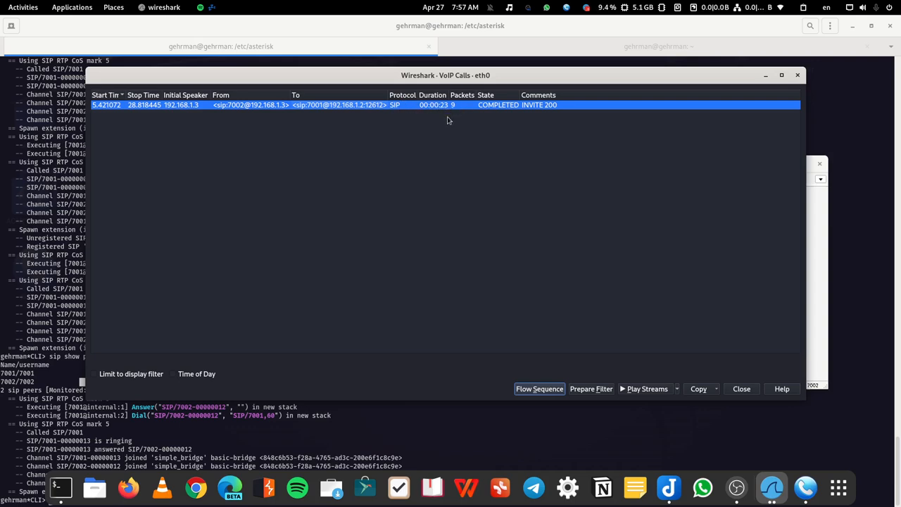
mouse_move(281, 129)
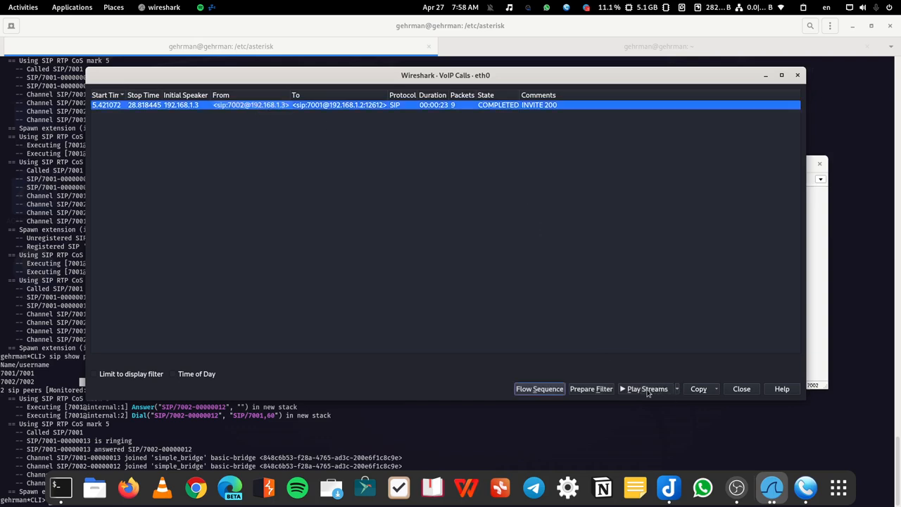
mouse_move(662, 309)
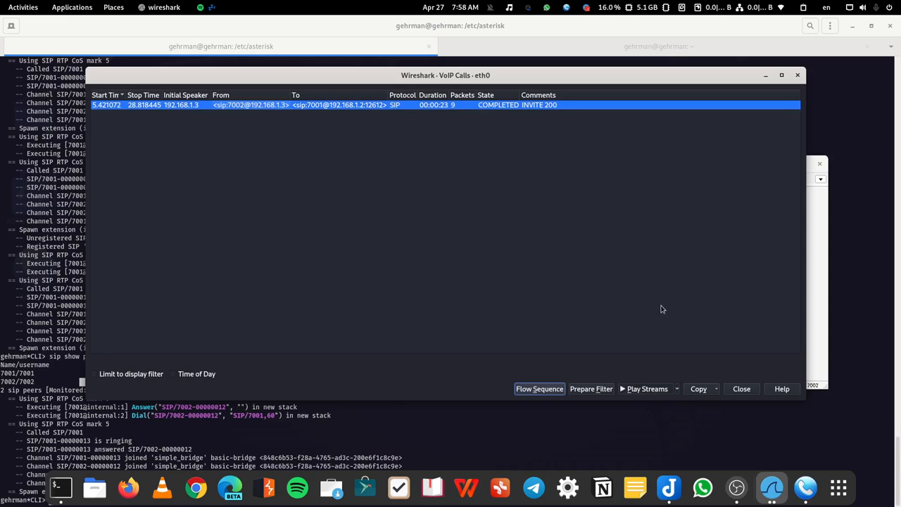
Step: Play the call's RTP stream as audio in RTP Player and view its jitter/skew analysis
click(646, 389)
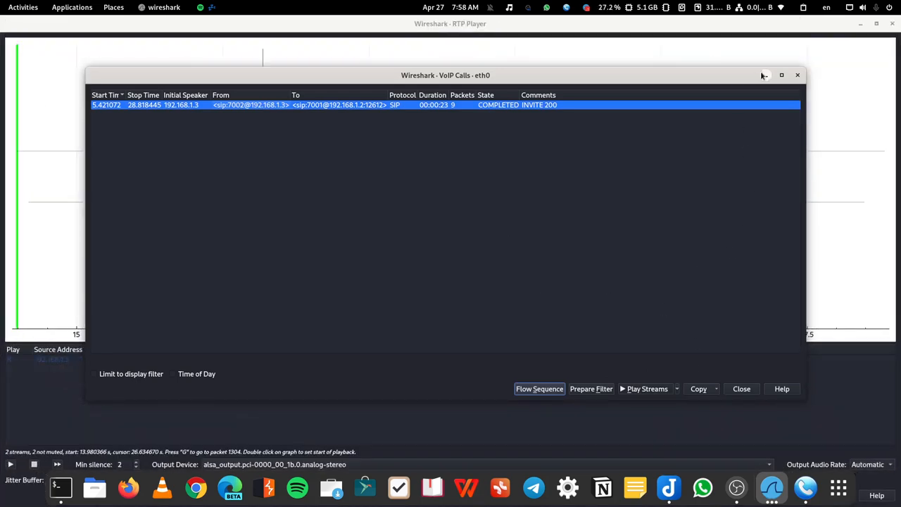
click(643, 388)
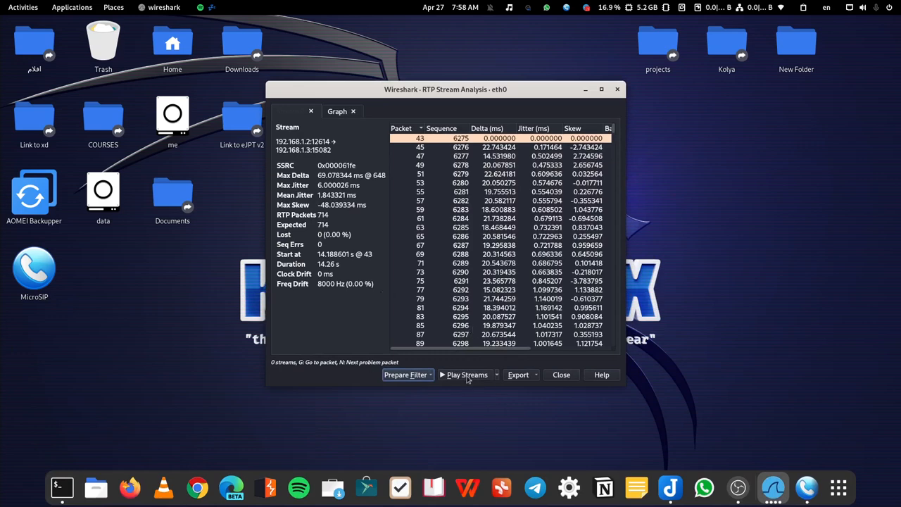
mouse_move(773, 486)
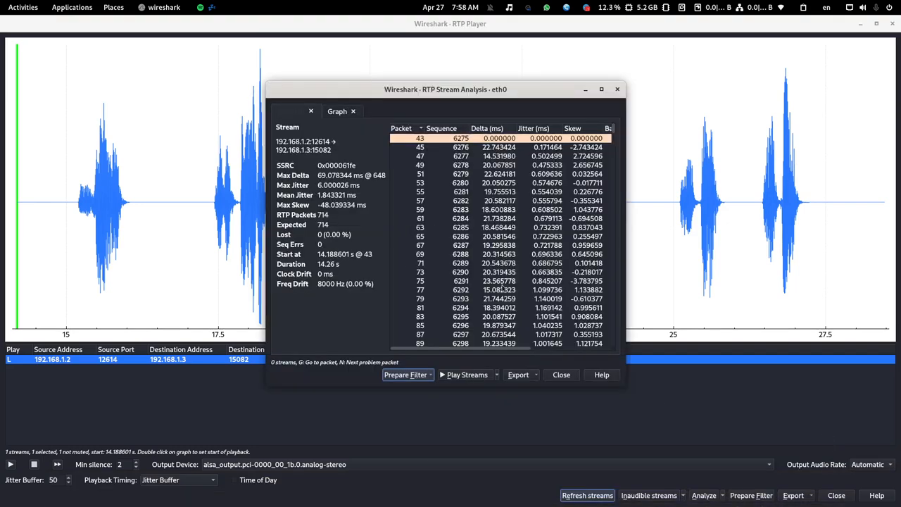
click(467, 375)
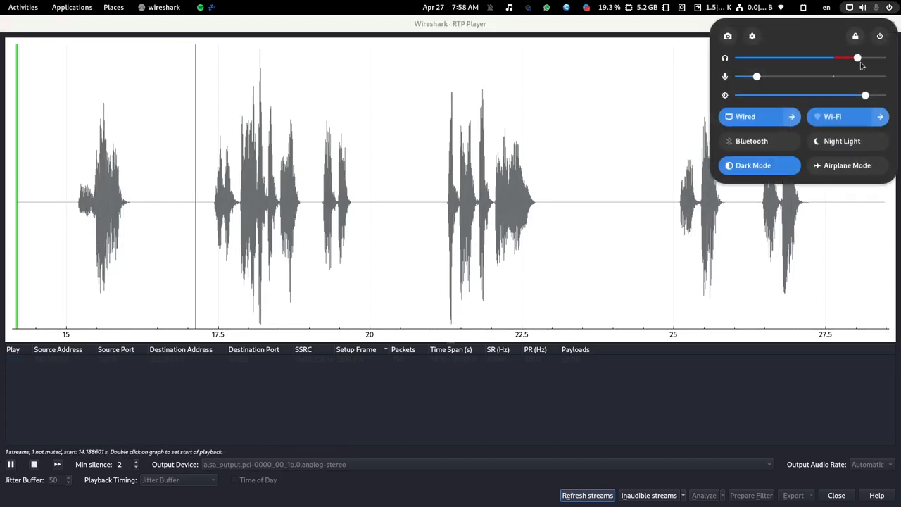
drag(856, 58, 881, 58)
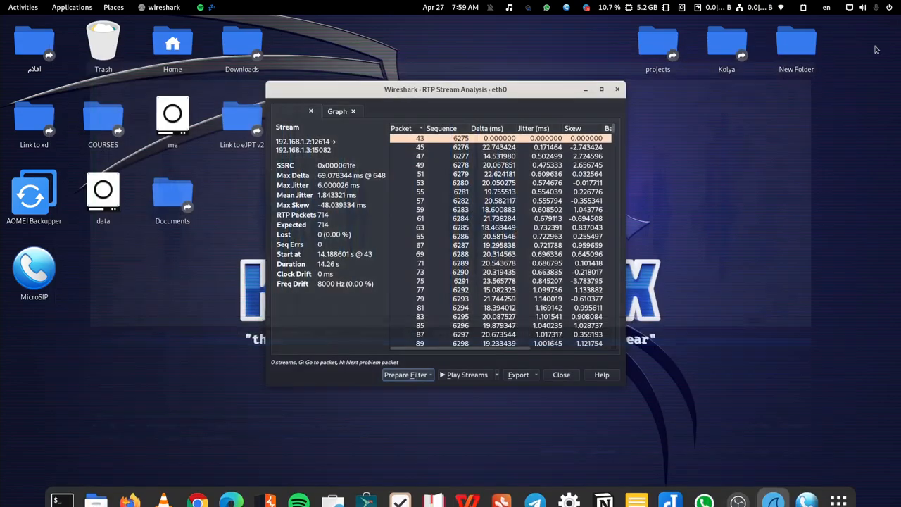
scroll(down, 3)
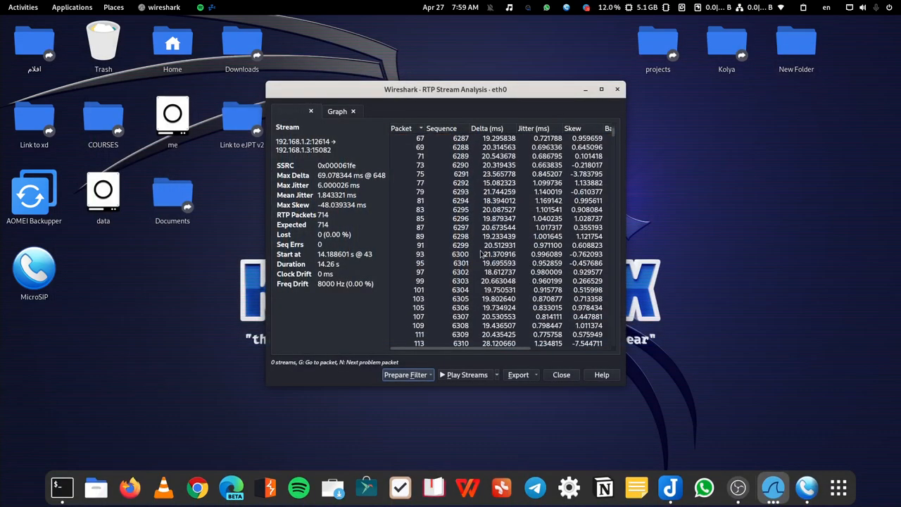
scroll(down, 3)
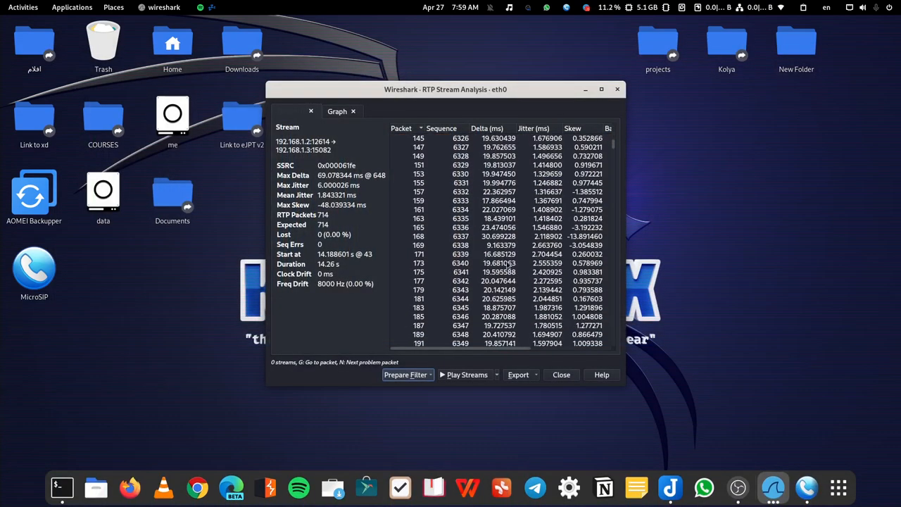
scroll(down, 3)
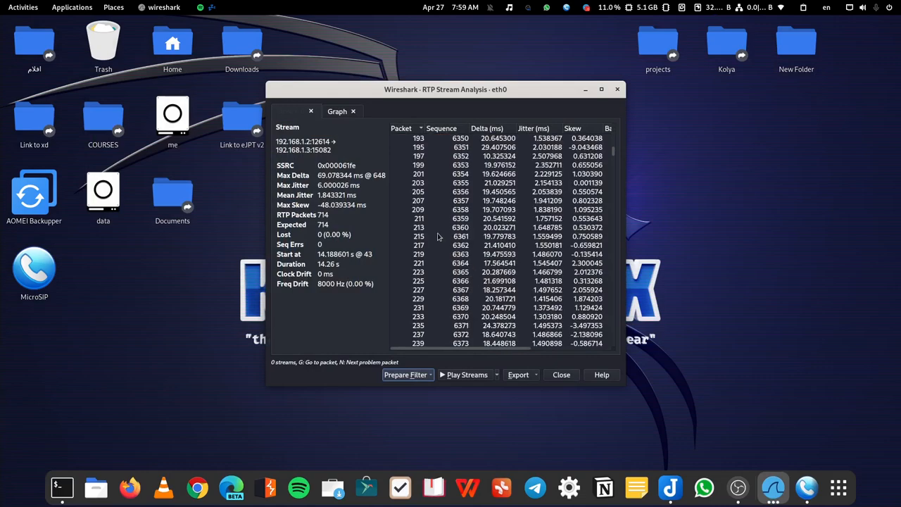
scroll(down, 3)
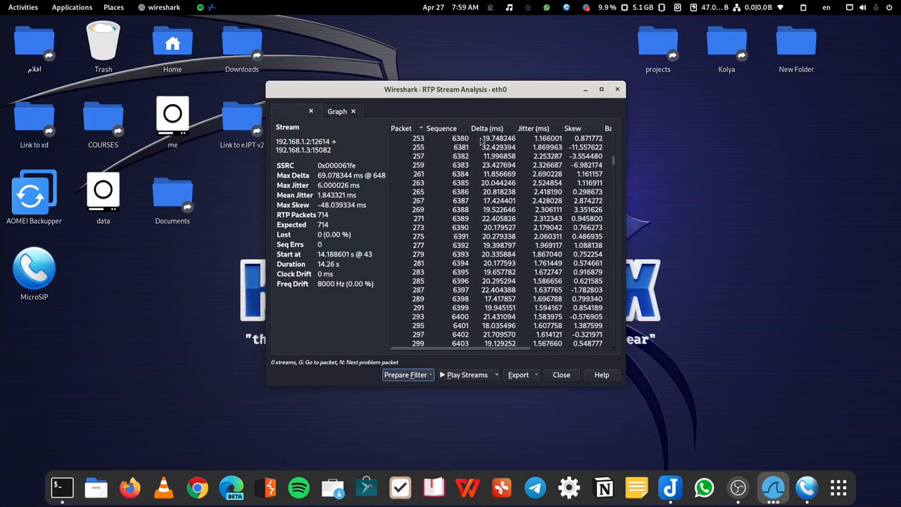
scroll(down, 3)
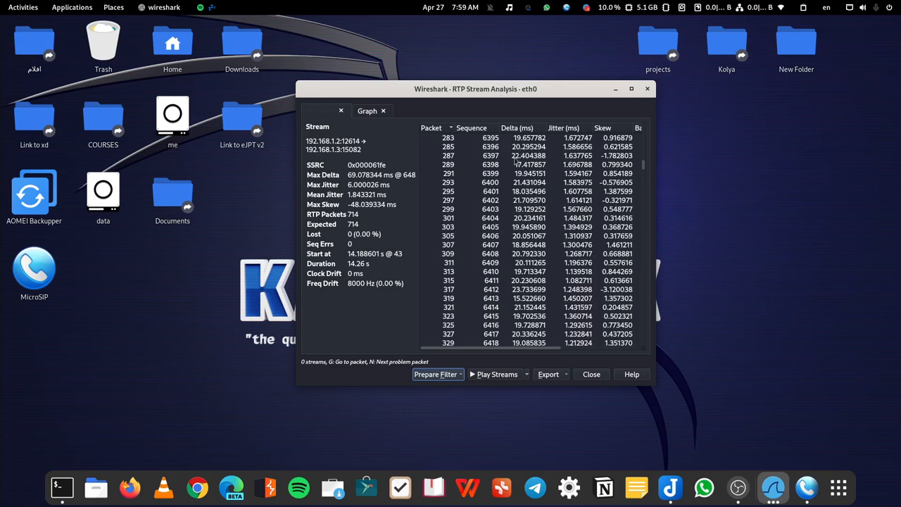
mouse_move(513, 174)
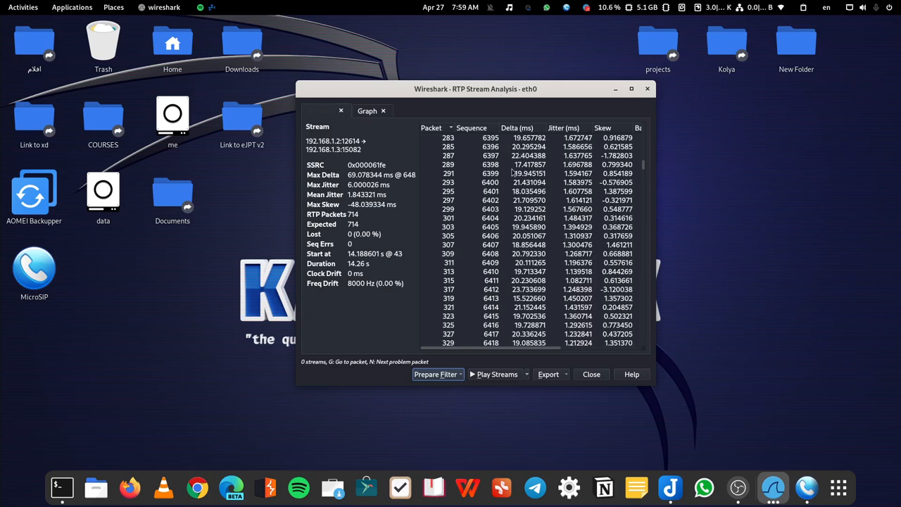
mouse_move(558, 225)
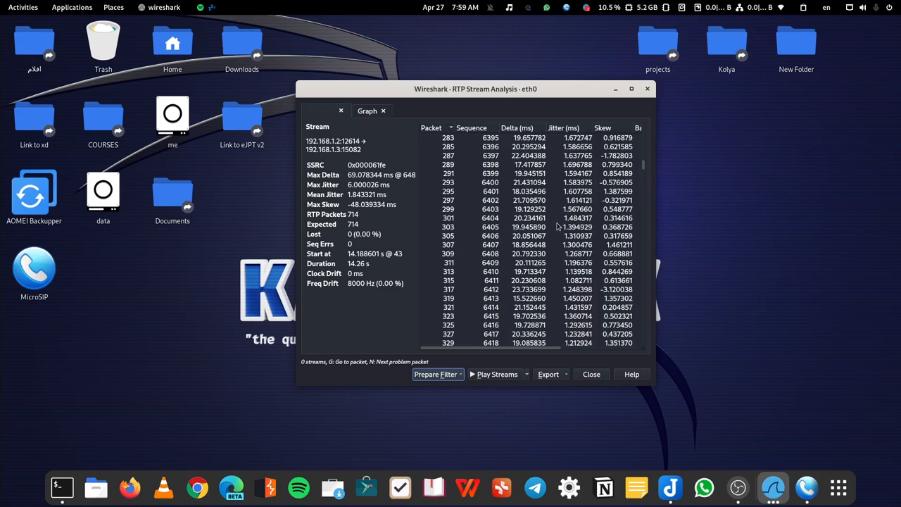